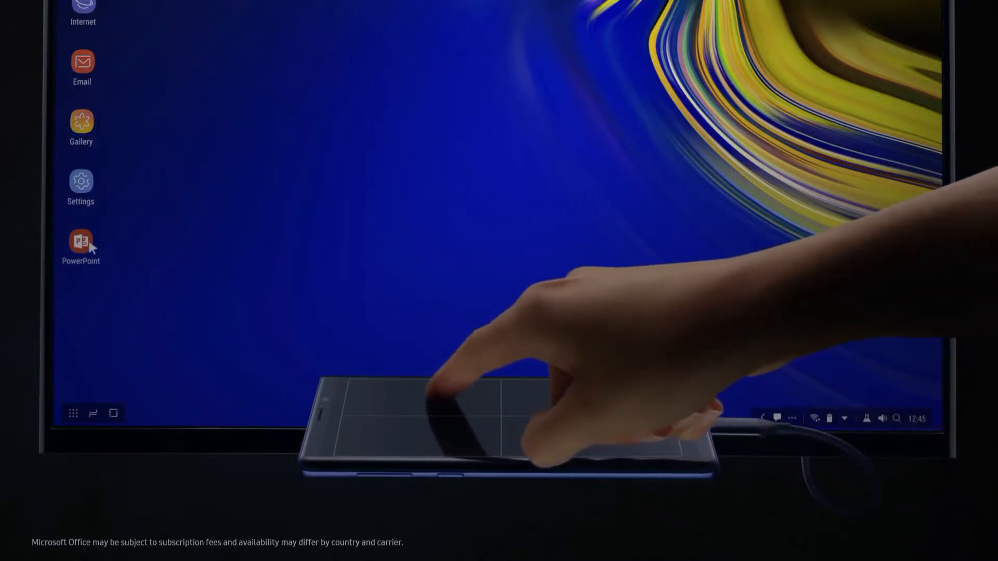
- Launch PowerPoint from the DeX desktop to show the slide with the blue-and-grey ring chart
click(81, 241)
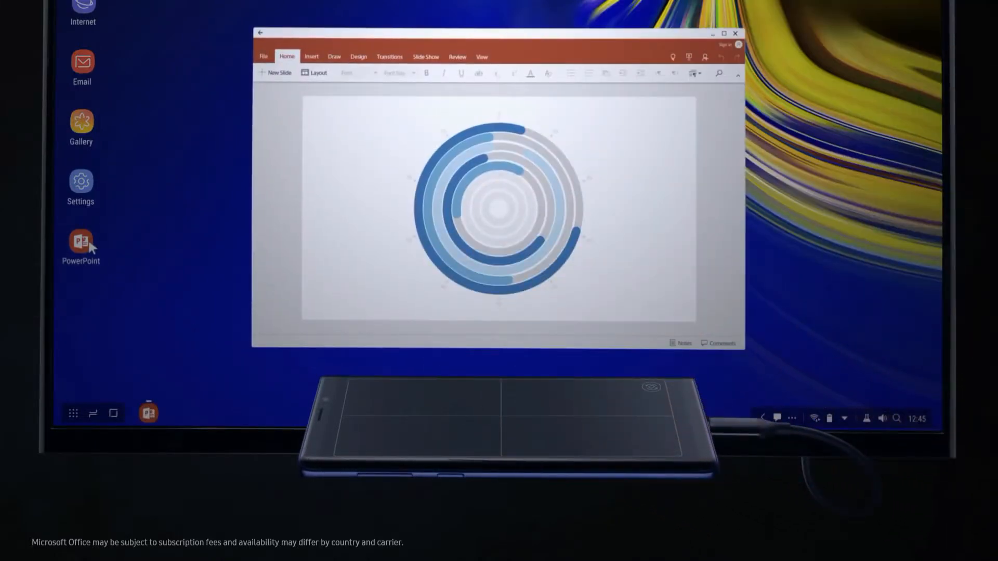